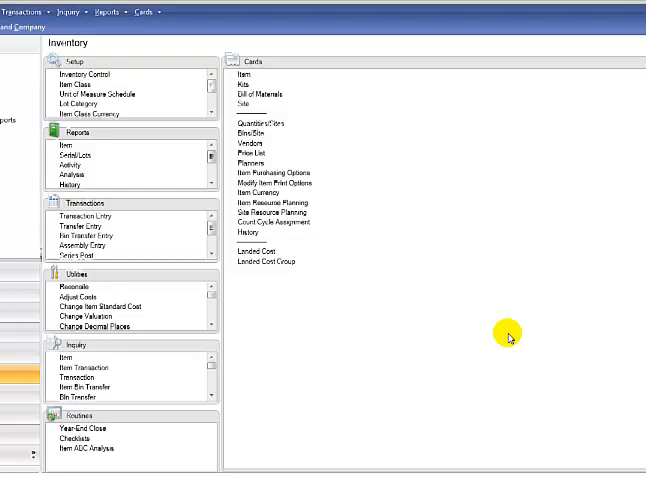
{"action": "mouse_move", "coordinate": [320, 148]}
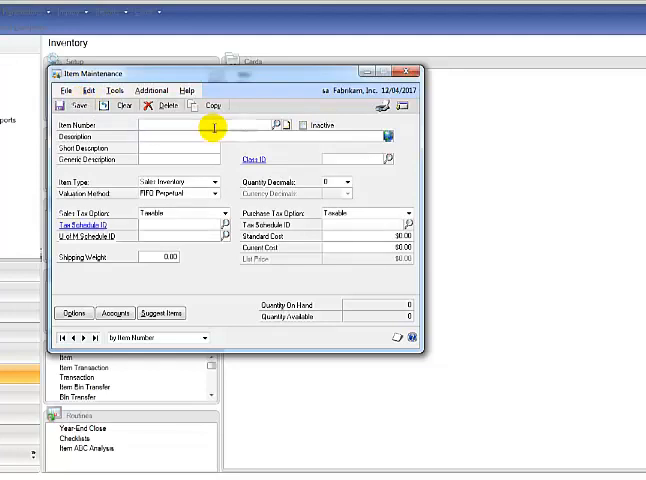
Step: Look up an existing inventory item in Item Maintenance, then clear and close the record
{"action": "left_click", "coordinate": [276, 124]}
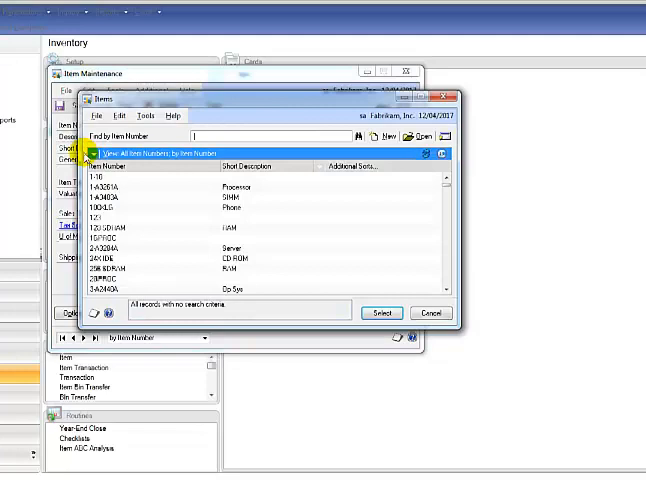
{"action": "left_click", "coordinate": [96, 156]}
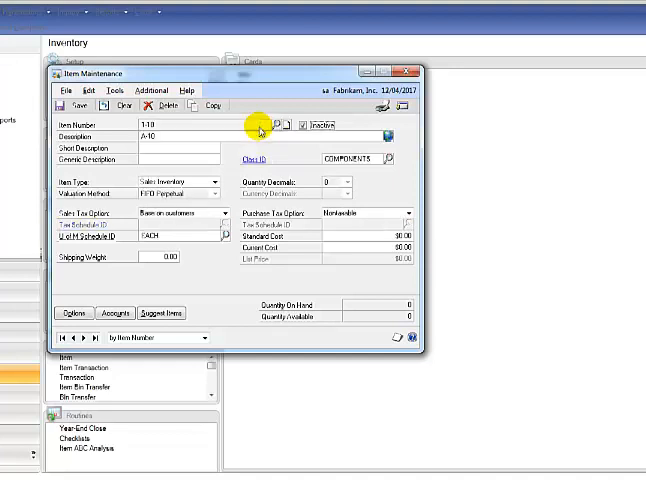
{"action": "mouse_move", "coordinate": [112, 122]}
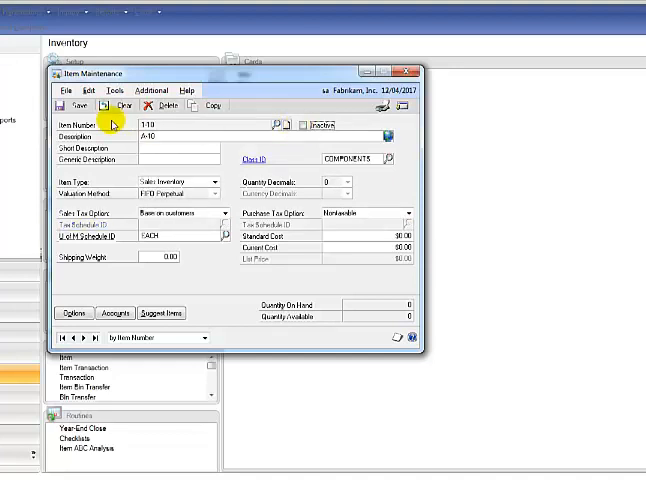
{"action": "left_click", "coordinate": [116, 104]}
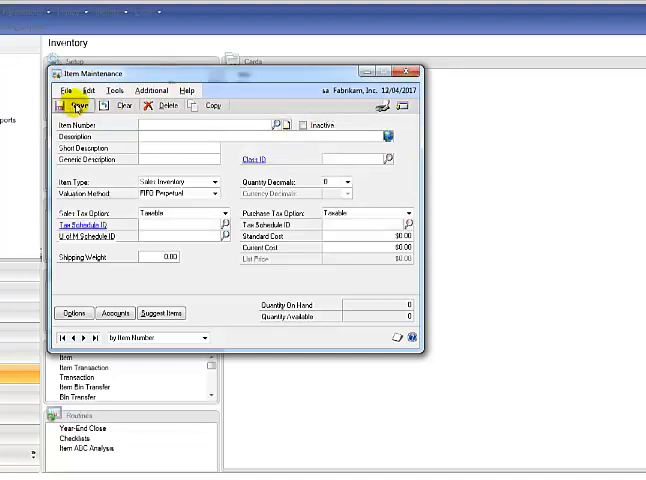
{"action": "left_click", "coordinate": [412, 72]}
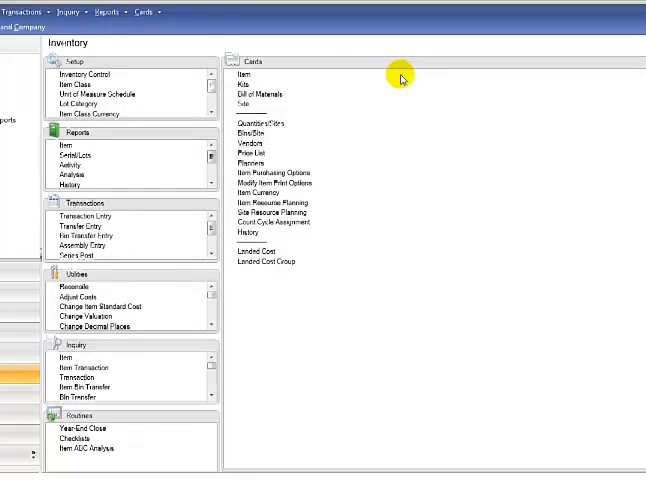
{"action": "mouse_move", "coordinate": [296, 110]}
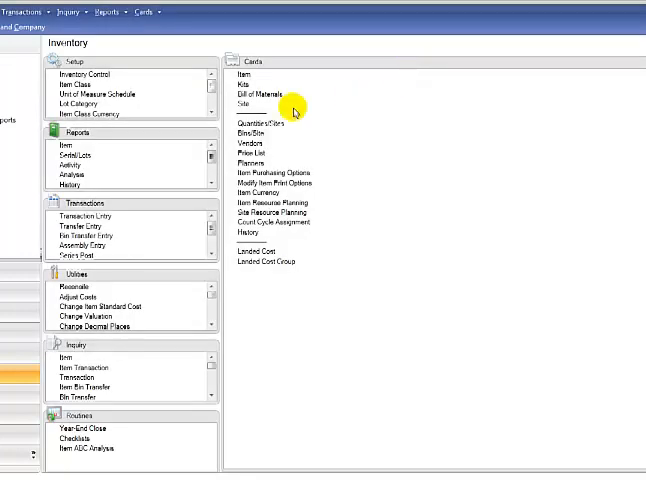
Step: Enter site ID DEPOT in Site Maintenance and close the site card
{"action": "left_click", "coordinate": [240, 104]}
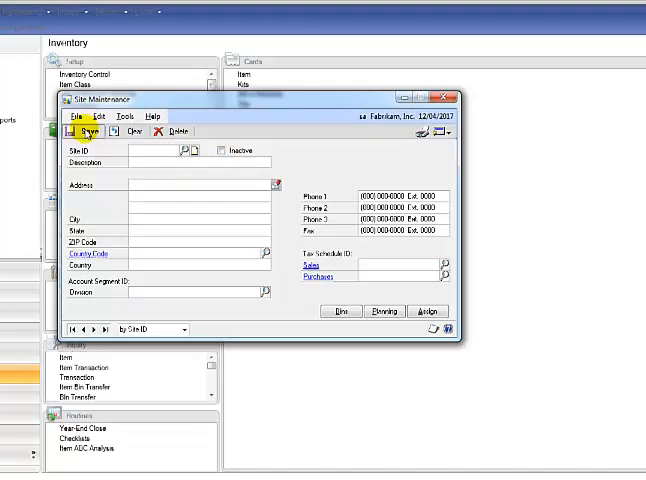
{"action": "mouse_move", "coordinate": [188, 156]}
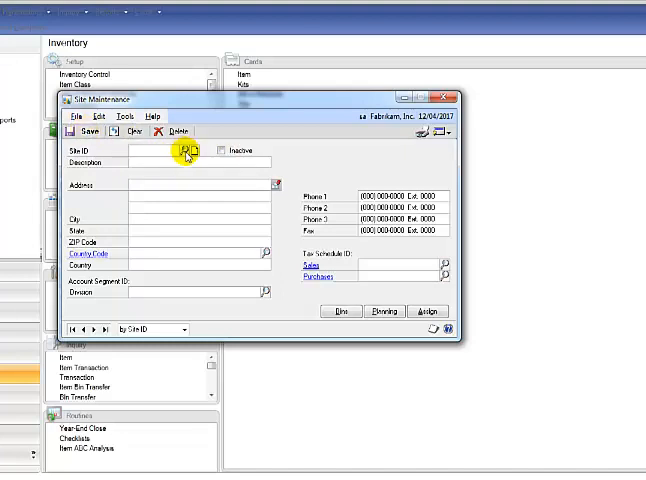
{"action": "left_click", "coordinate": [192, 152]}
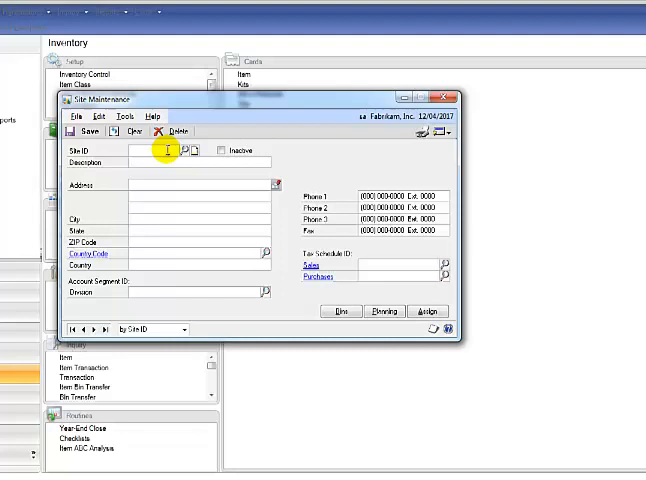
{"action": "type", "text": "DEPOT"}
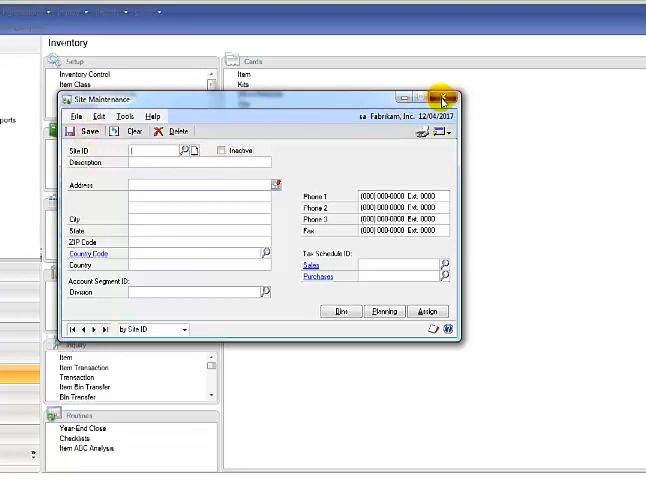
{"action": "left_click", "coordinate": [444, 96]}
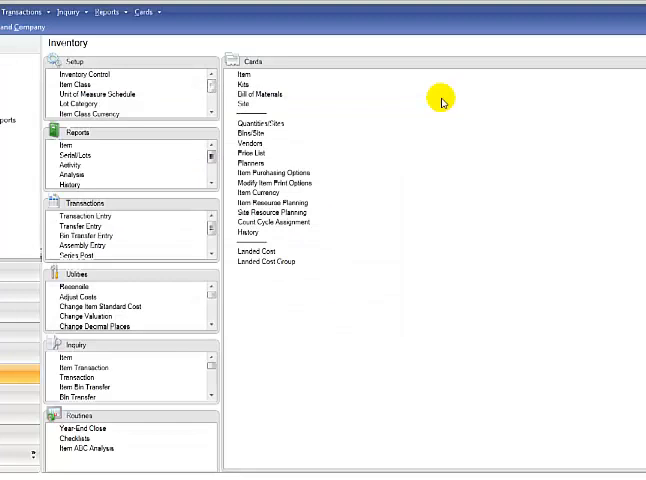
{"action": "mouse_move", "coordinate": [308, 120]}
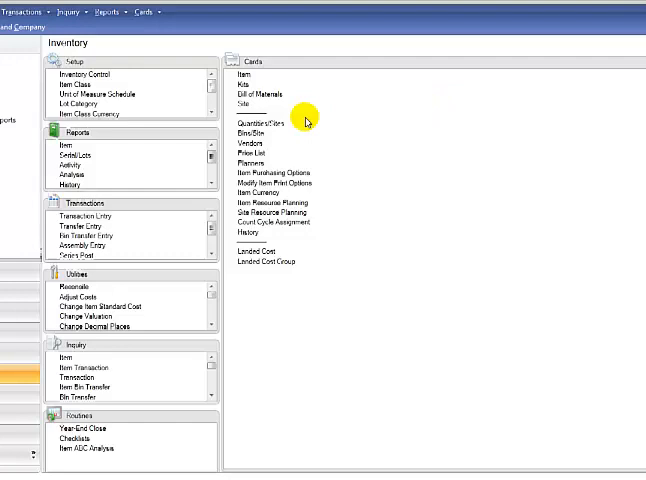
Step: In Item Quantities Maintenance, choose the ABC item and assign it a stocking site
{"action": "left_click", "coordinate": [268, 122]}
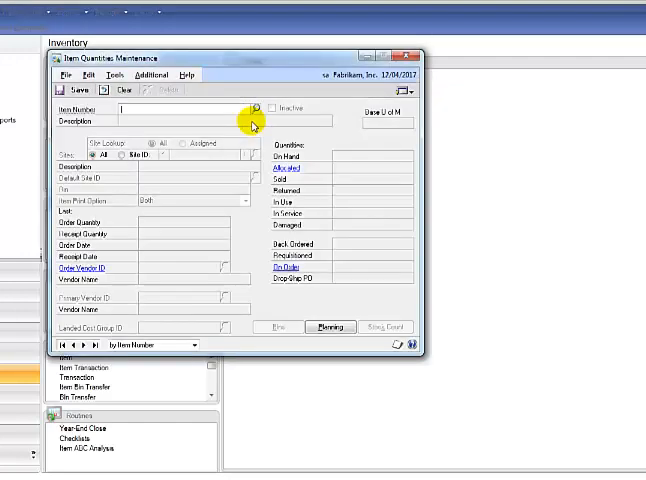
{"action": "type", "text": "ABC"}
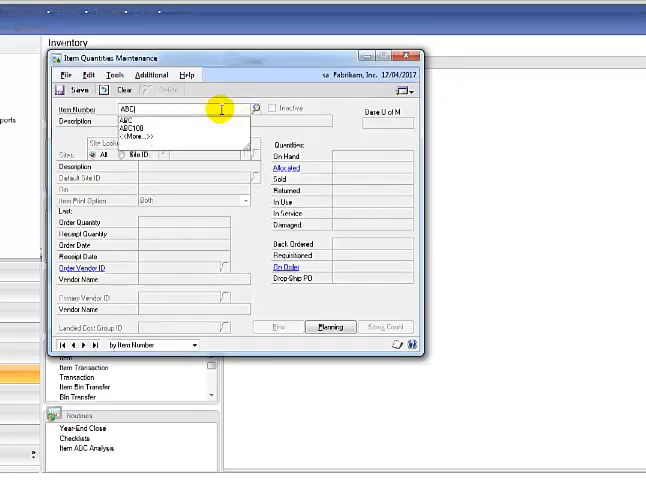
{"action": "left_click", "coordinate": [136, 128]}
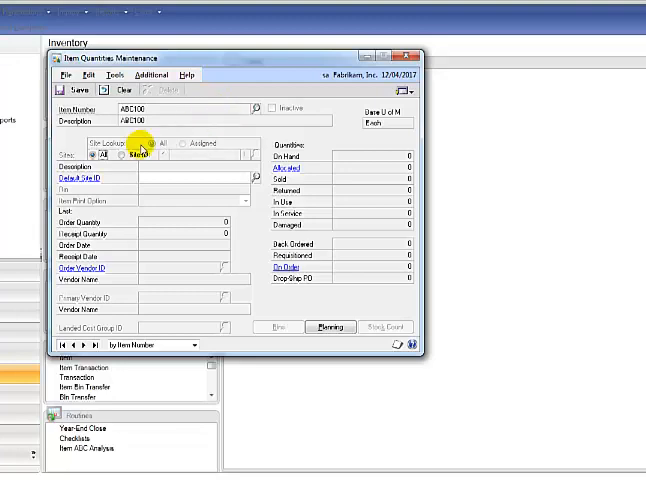
{"action": "left_click", "coordinate": [188, 142]}
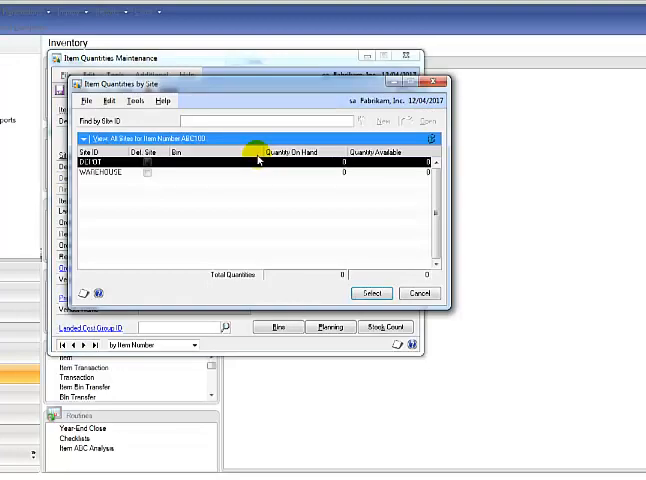
{"action": "left_click", "coordinate": [372, 292]}
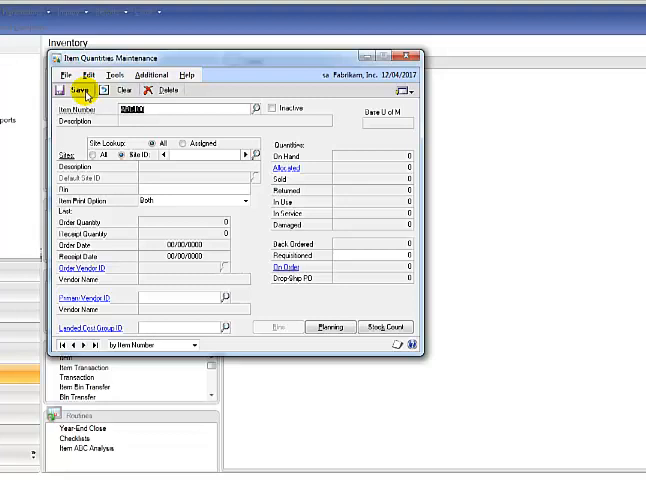
{"action": "mouse_move", "coordinate": [410, 82]}
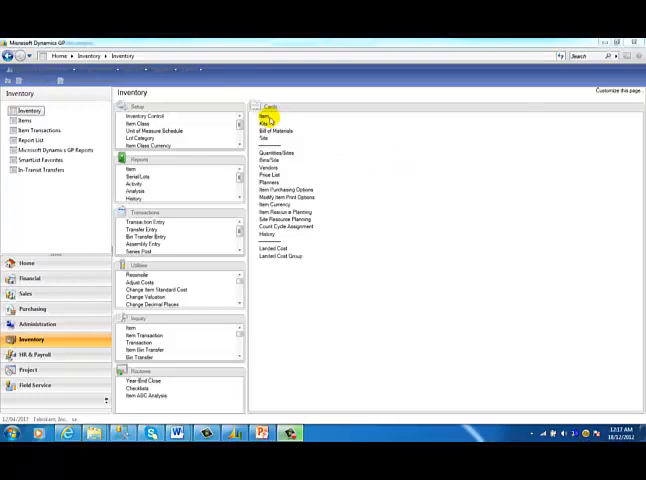
Step: Add two suggested sales items to a looked-up item, set their document types, and save
{"action": "left_click", "coordinate": [262, 118]}
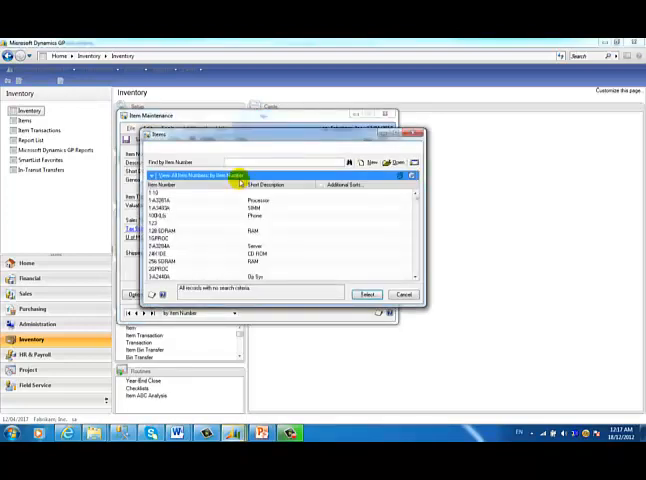
{"action": "left_click", "coordinate": [366, 292]}
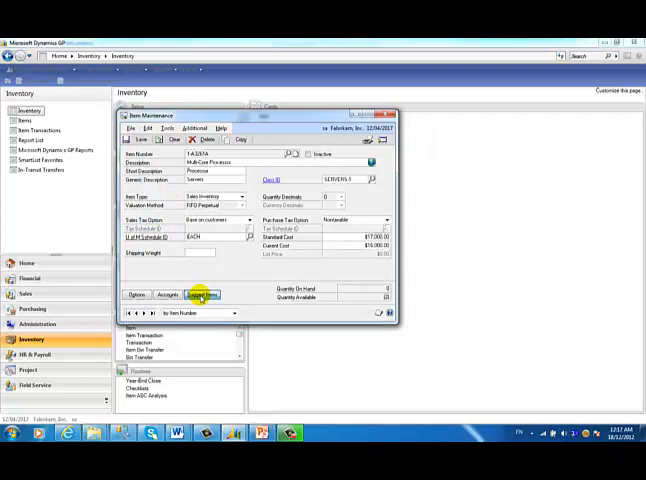
{"action": "left_click", "coordinate": [204, 294]}
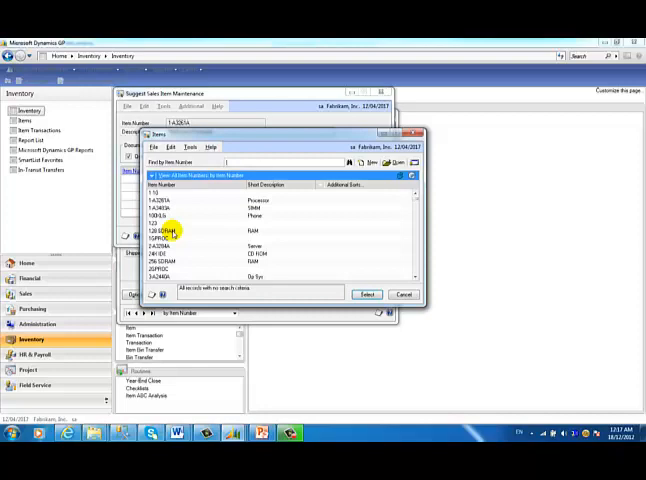
{"action": "left_click", "coordinate": [368, 294]}
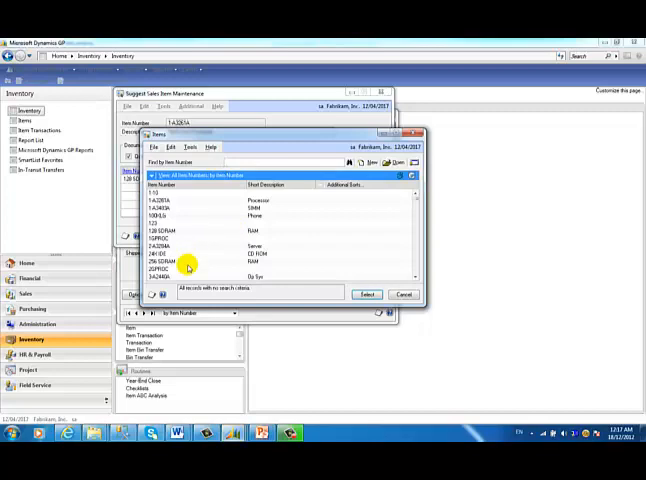
{"action": "left_click", "coordinate": [368, 294]}
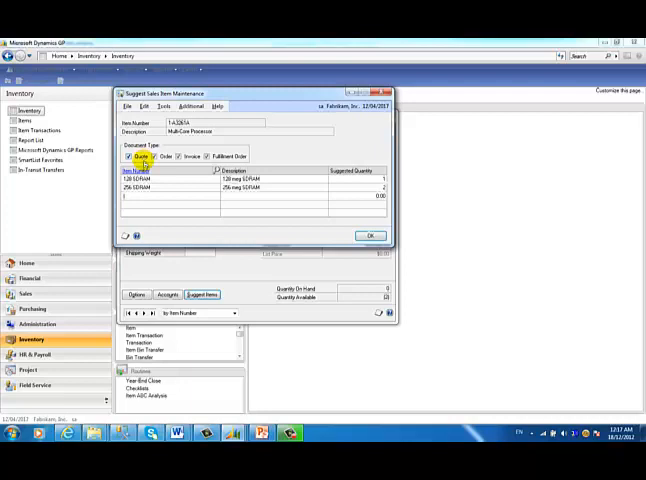
{"action": "left_click", "coordinate": [136, 178]}
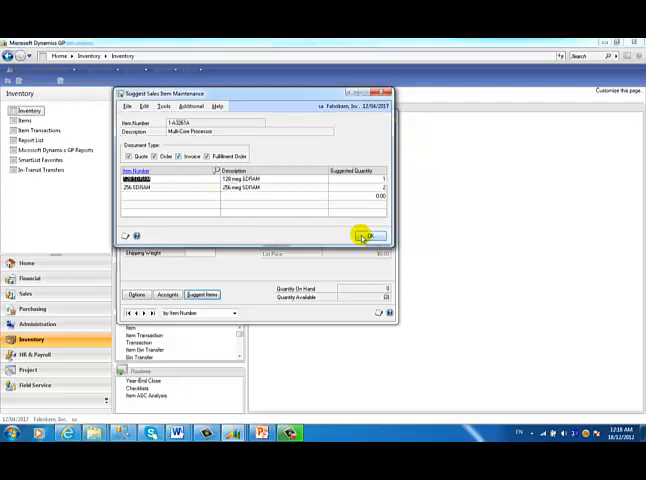
{"action": "left_click", "coordinate": [368, 236]}
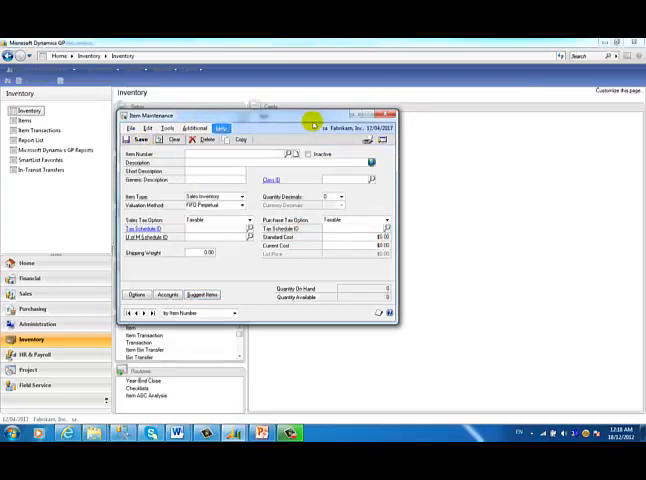
Step: Start a sales quote for customer Aaron Fitz Electrical and add the new batch
{"action": "left_click", "coordinate": [386, 114]}
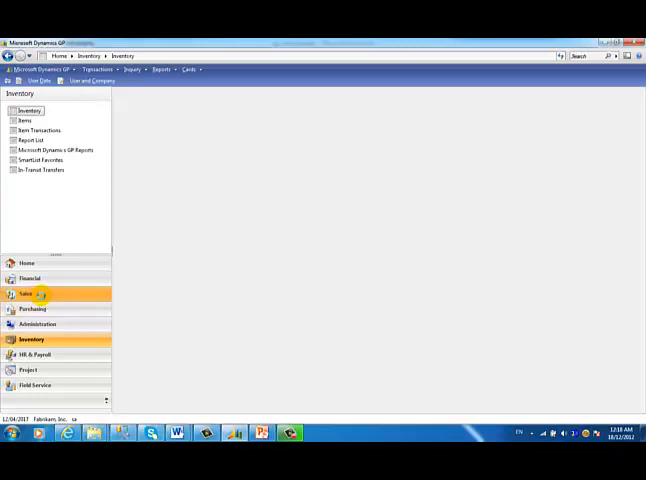
{"action": "left_click", "coordinate": [26, 292]}
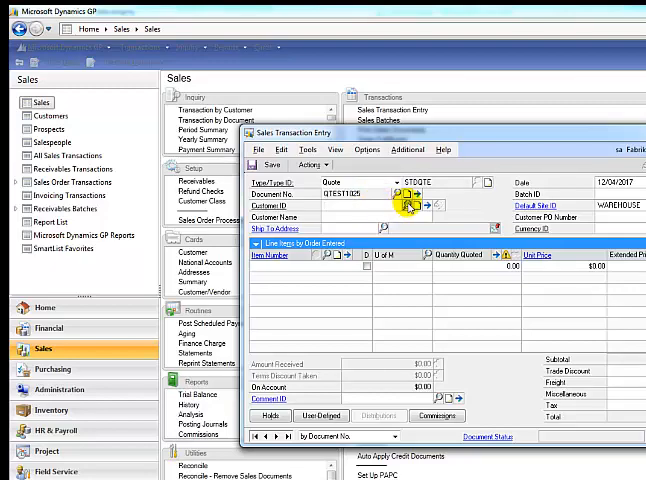
{"action": "left_click", "coordinate": [412, 206]}
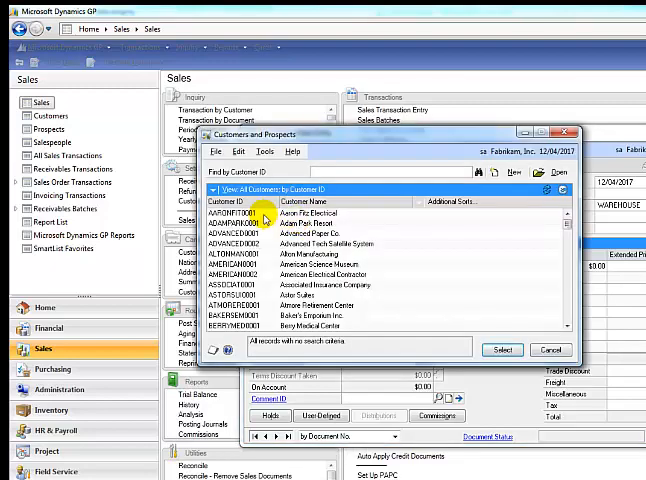
{"action": "left_click", "coordinate": [504, 348]}
{"action": "type", "text": "DEMO"}
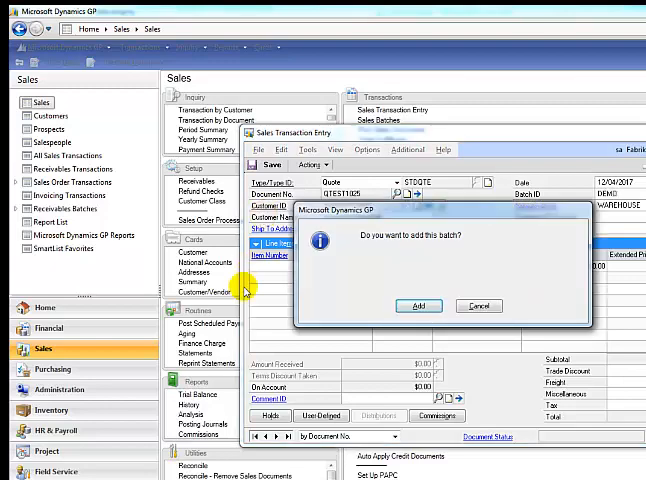
{"action": "left_click", "coordinate": [420, 304]}
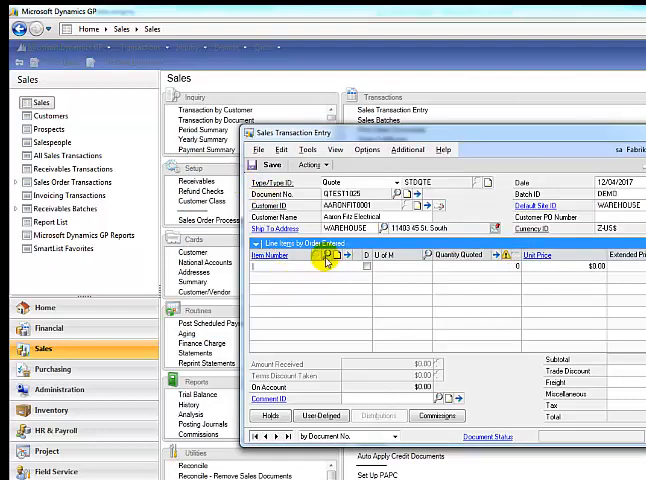
Step: Add the Multi-Core Processor with its two suggested SDRAM items and save the quote
{"action": "left_click", "coordinate": [328, 260]}
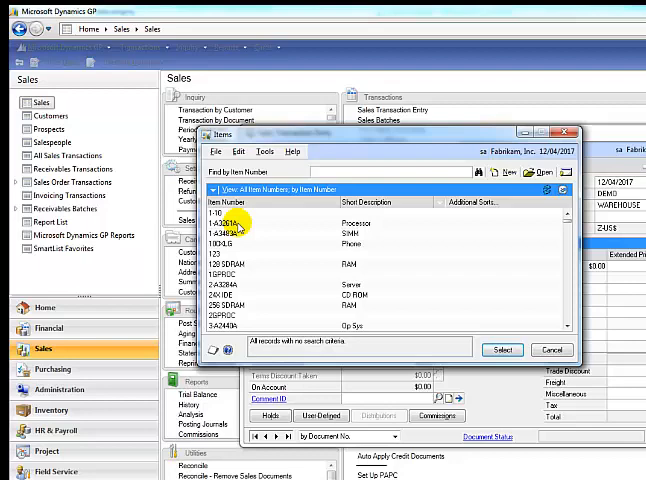
{"action": "left_click", "coordinate": [504, 348]}
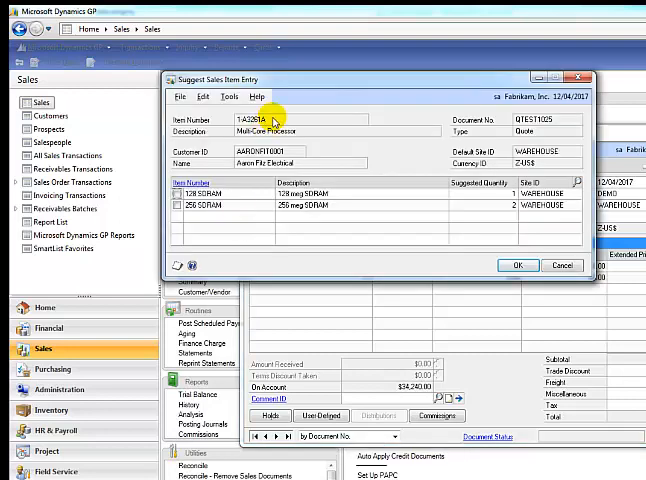
{"action": "mouse_move", "coordinate": [330, 128]}
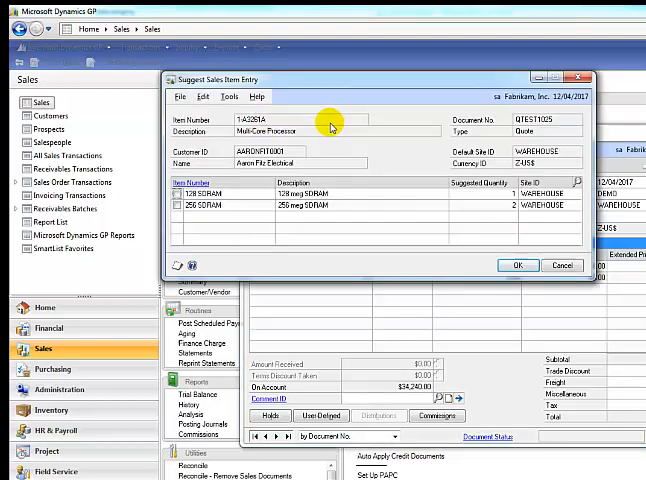
{"action": "mouse_move", "coordinate": [372, 176]}
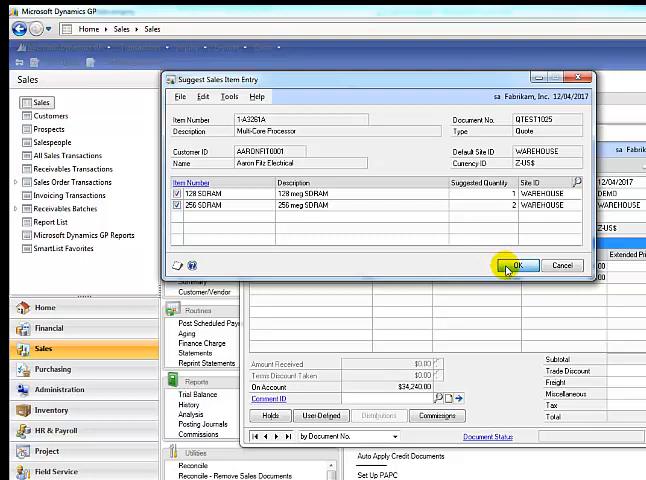
{"action": "left_click", "coordinate": [518, 264]}
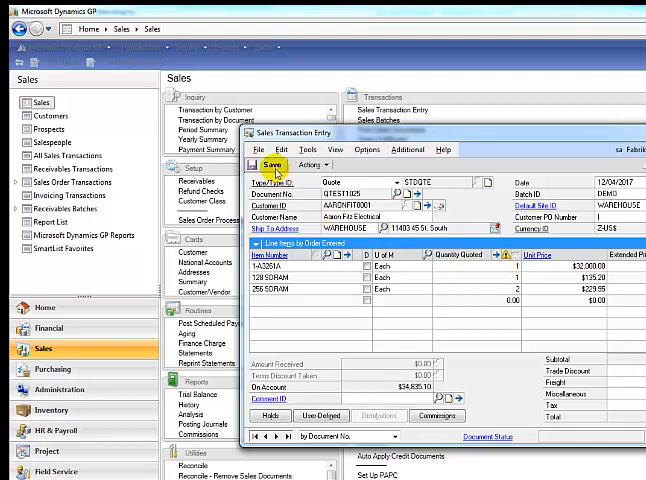
{"action": "left_click", "coordinate": [266, 164]}
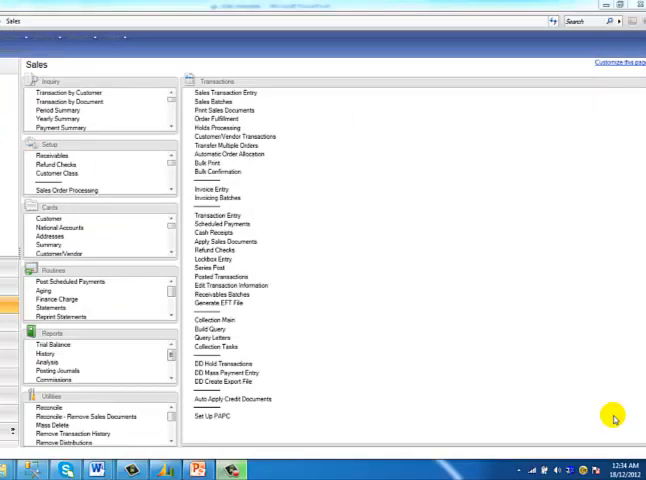
{"action": "mouse_move", "coordinate": [424, 394]}
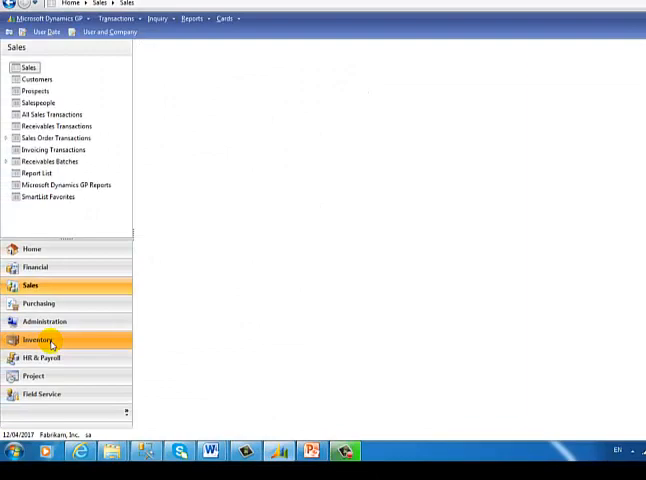
Step: Create the DAMAGED adjustment reason code with its type and default offset account, then close setup
{"action": "left_click", "coordinate": [40, 340]}
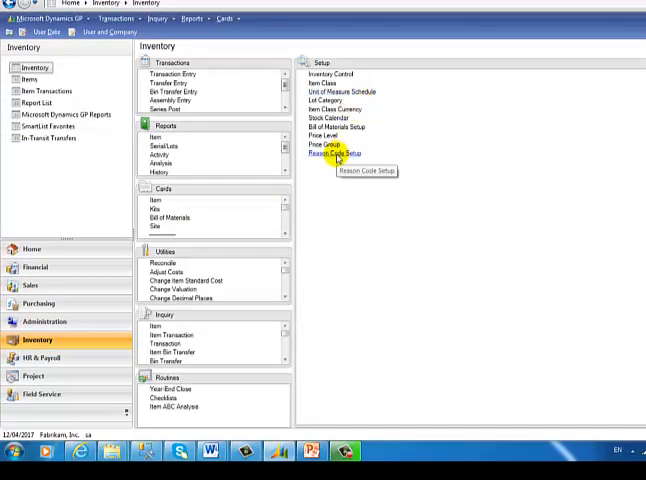
{"action": "left_click", "coordinate": [332, 152]}
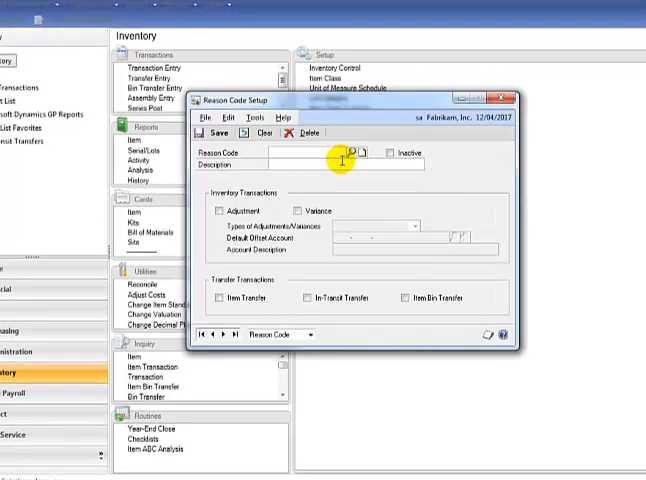
{"action": "left_click", "coordinate": [350, 152]}
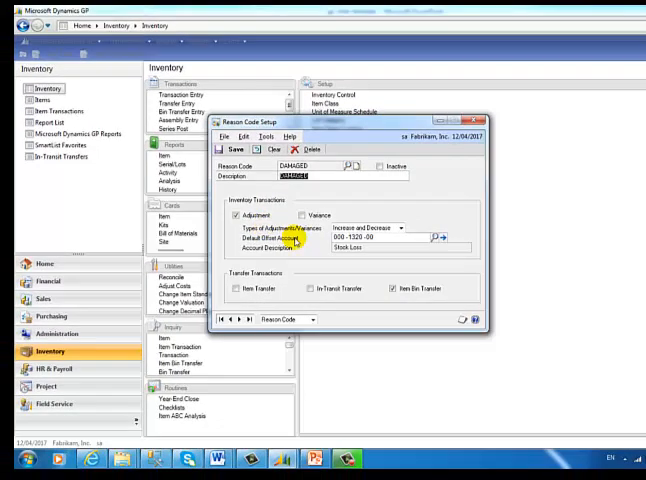
{"action": "mouse_move", "coordinate": [410, 208]}
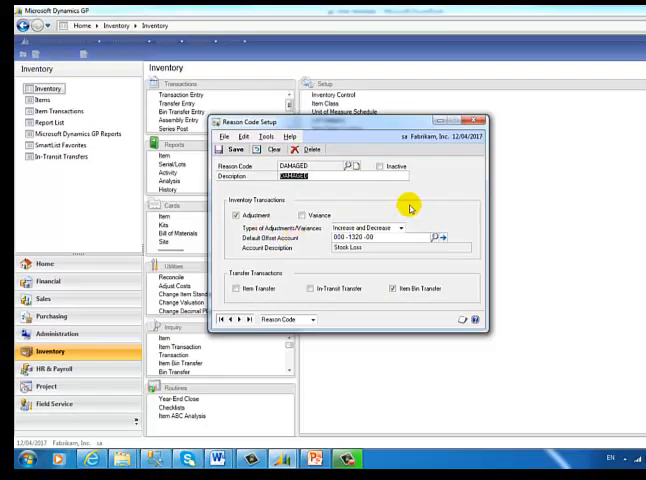
{"action": "left_click", "coordinate": [400, 232]}
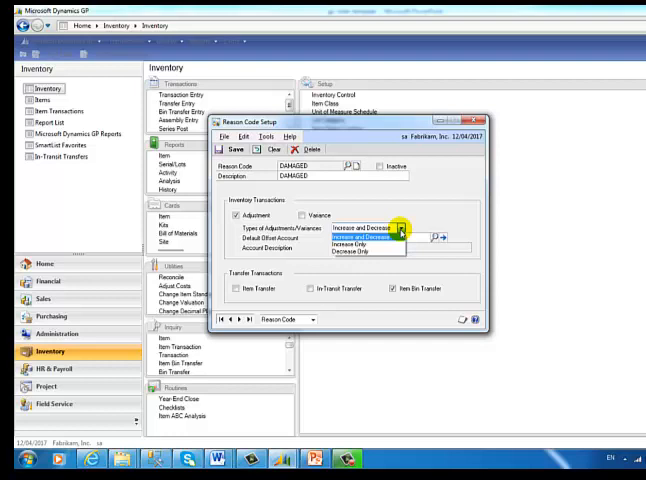
{"action": "left_click", "coordinate": [350, 232]}
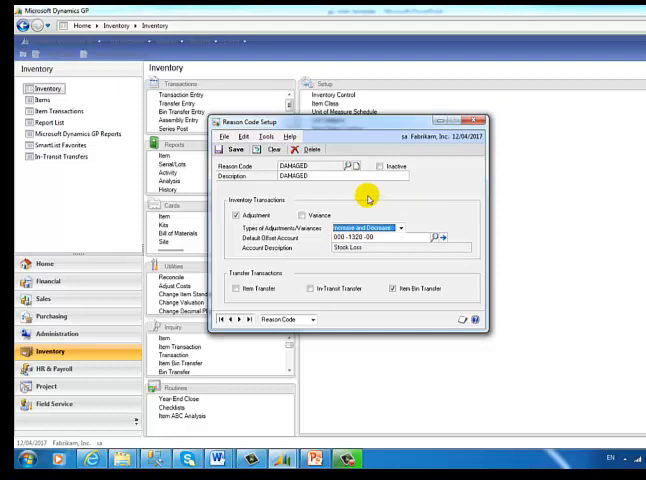
{"action": "mouse_move", "coordinate": [376, 176]}
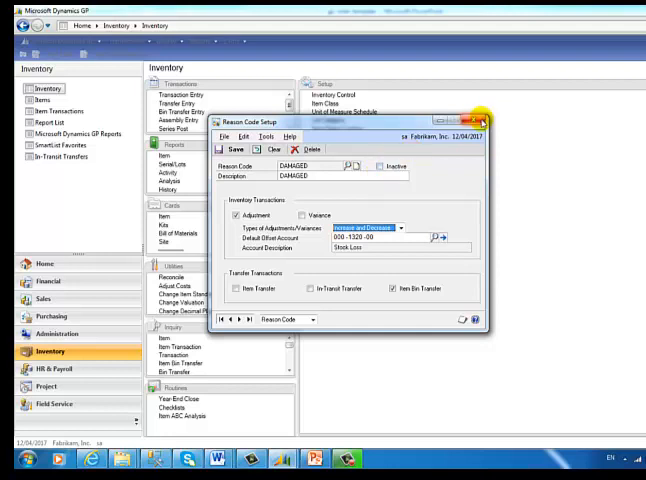
{"action": "left_click", "coordinate": [486, 124]}
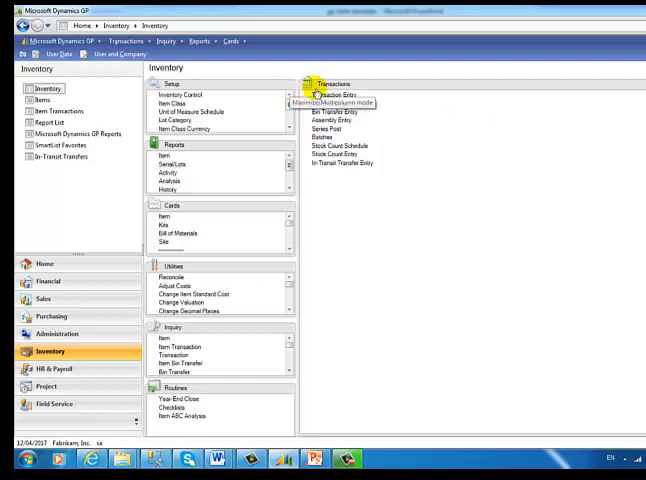
Step: Enter an inventory adjustment line for the Multi-Core Processor at WAREHOUSE with its bin quantity
{"action": "left_click", "coordinate": [332, 94]}
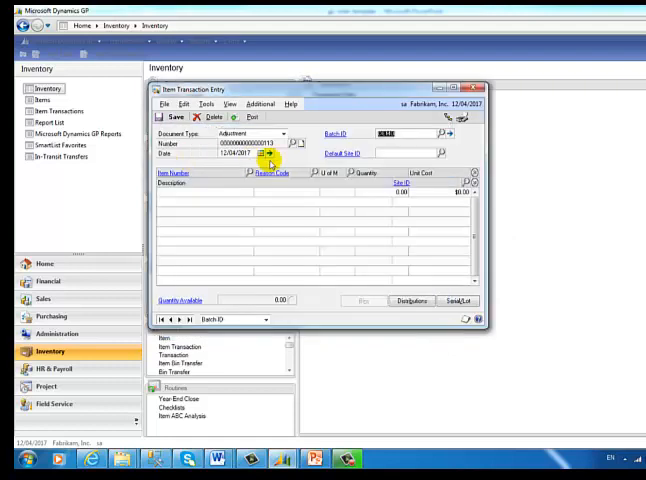
{"action": "left_click", "coordinate": [444, 152]}
{"action": "type", "text": "1-A"}
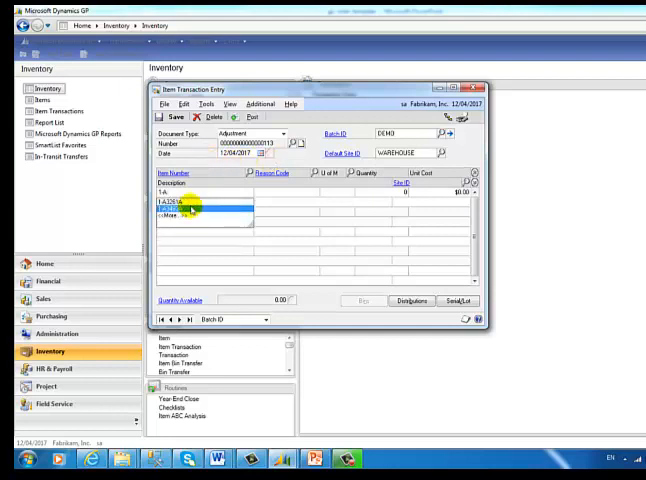
{"action": "left_click", "coordinate": [180, 196]}
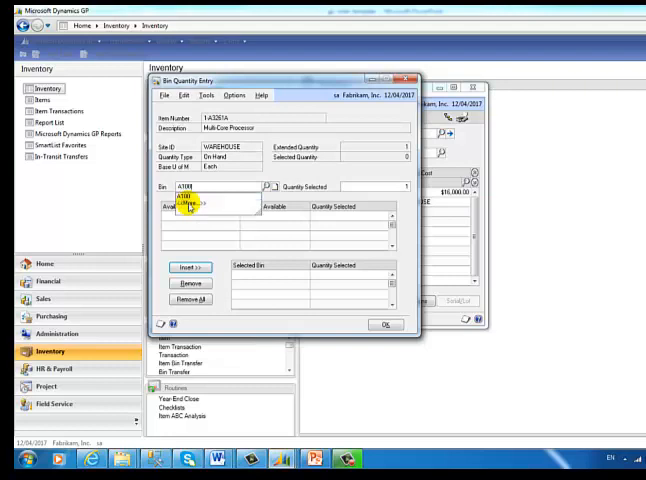
{"action": "left_click", "coordinate": [186, 268]}
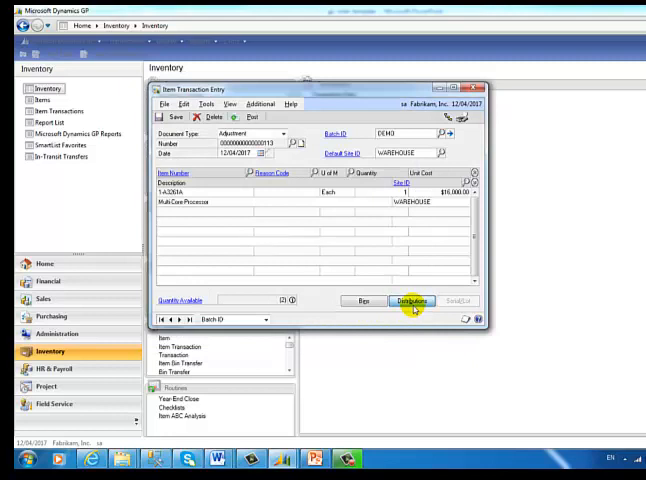
Step: Assign the DAMAGED reason code to the adjustment line and accept its updated distribution accounts
{"action": "left_click", "coordinate": [412, 300]}
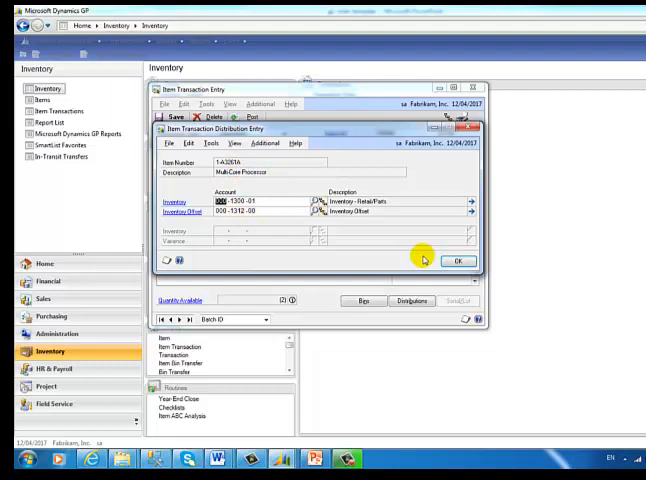
{"action": "left_click", "coordinate": [456, 260]}
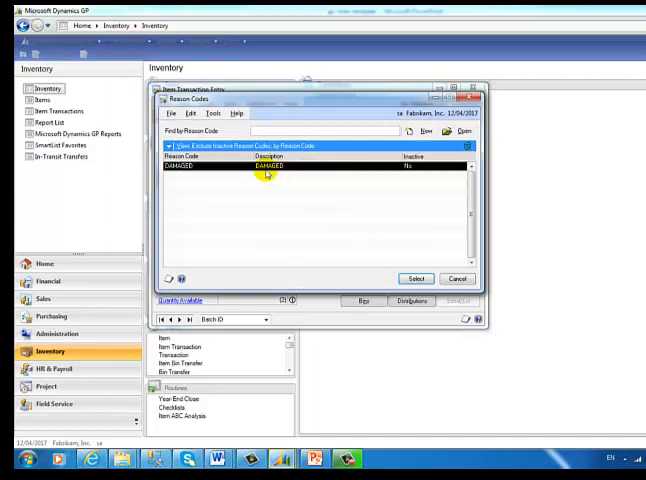
{"action": "left_click", "coordinate": [416, 278]}
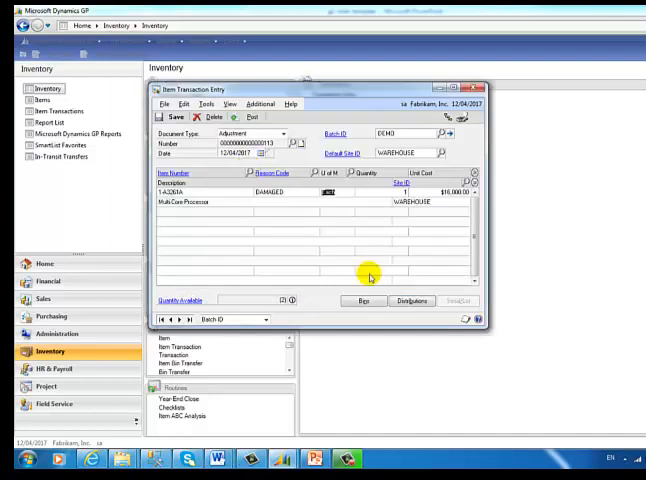
{"action": "left_click", "coordinate": [410, 302]}
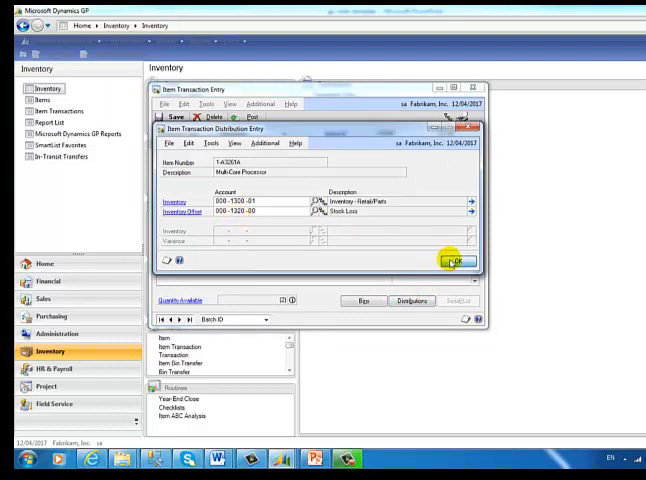
{"action": "left_click", "coordinate": [454, 260]}
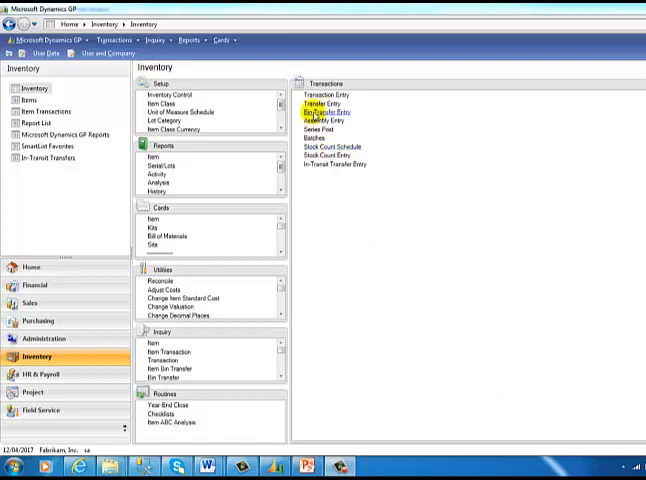
Step: Start an item transfer in a new batch from WAREHOUSE and begin serial number entry for its line
{"action": "left_click", "coordinate": [320, 104]}
{"action": "type", "text": "DEMO"}
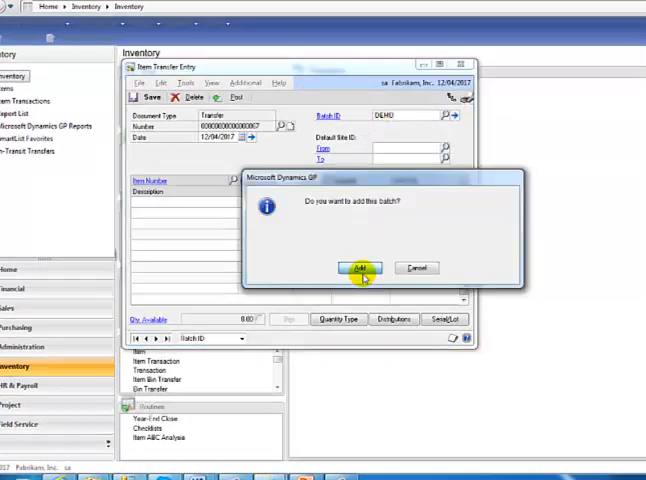
{"action": "left_click", "coordinate": [360, 268]}
{"action": "type", "text": "WA"}
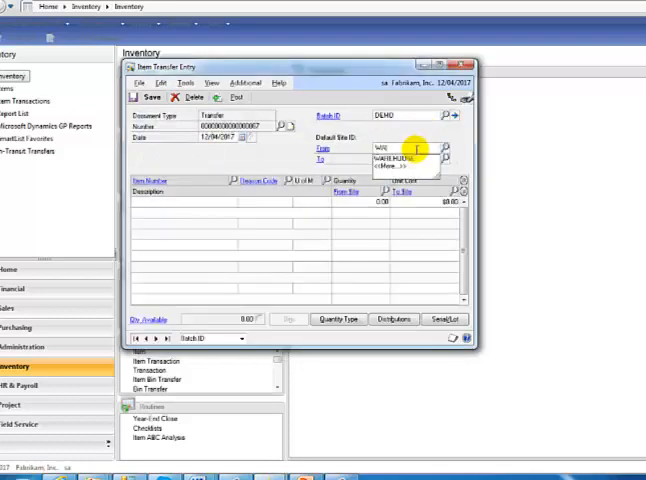
{"action": "left_click", "coordinate": [394, 158]}
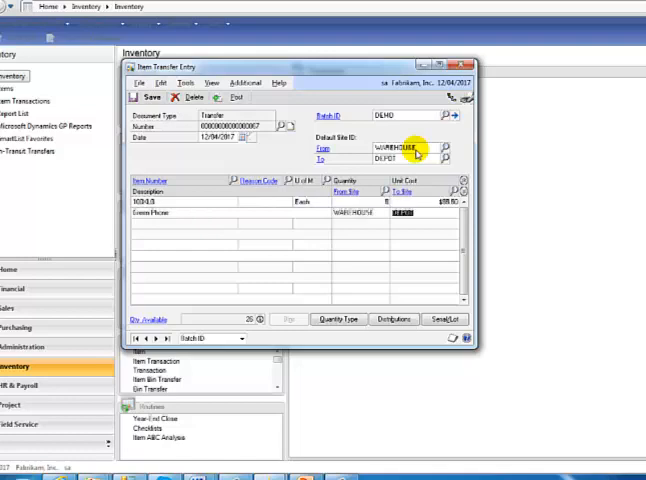
{"action": "left_click", "coordinate": [448, 318]}
{"action": "type", "text": "A"}
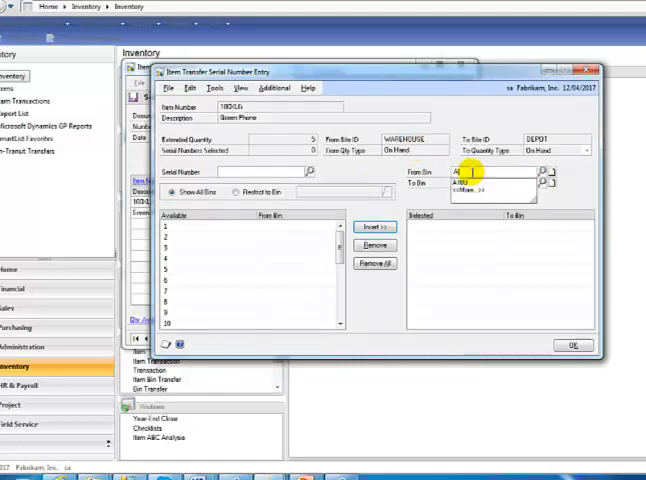
Step: Set the From and To bins and insert several multi-selected serial numbers
{"action": "left_click", "coordinate": [464, 180]}
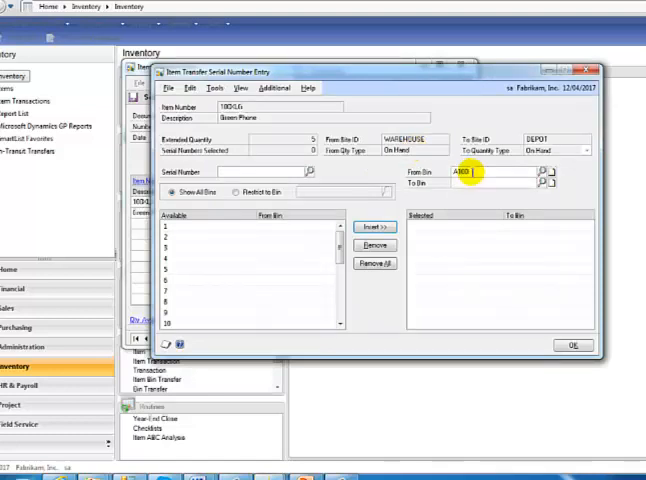
{"action": "left_click", "coordinate": [548, 184]}
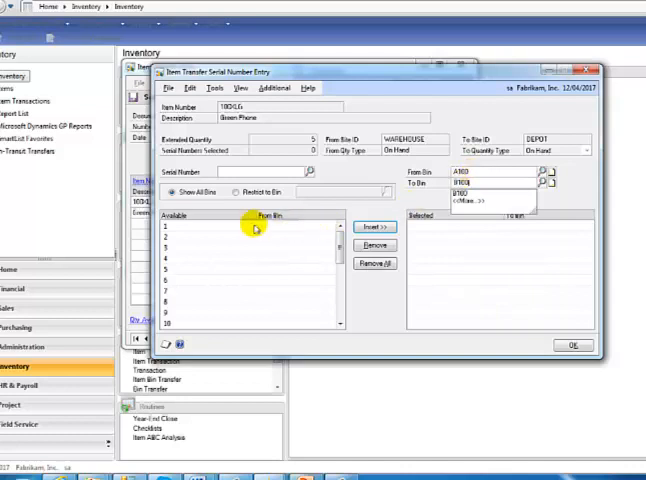
{"action": "mouse_move", "coordinate": [240, 228]}
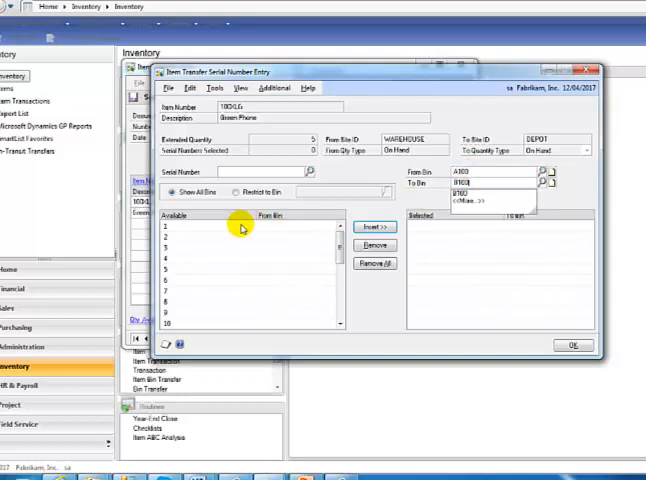
{"action": "left_click", "coordinate": [240, 224]}
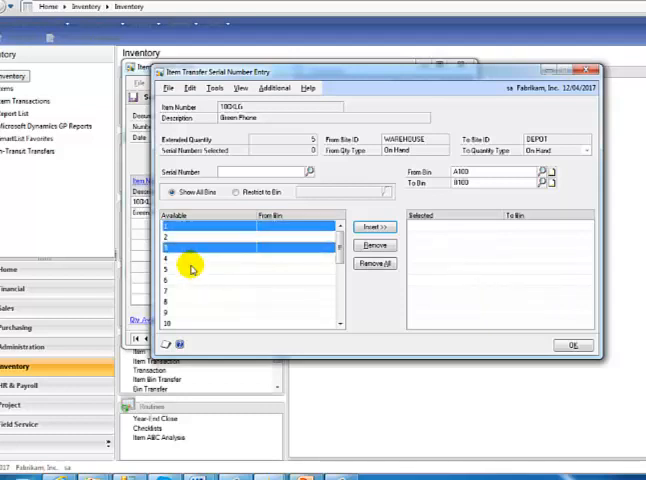
{"action": "left_click", "coordinate": [184, 270]}
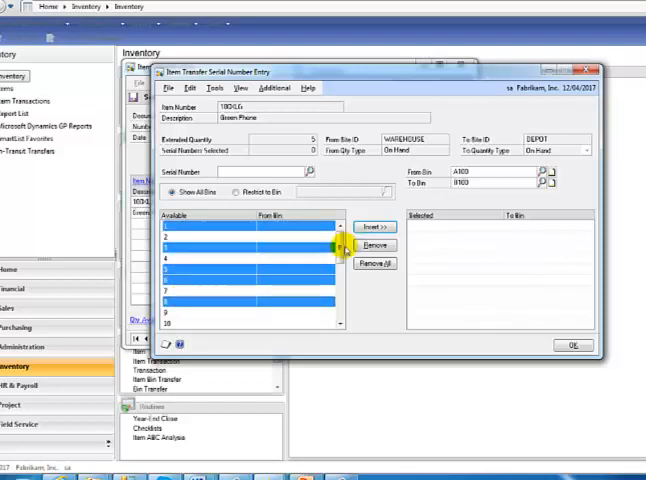
{"action": "left_click", "coordinate": [374, 226]}
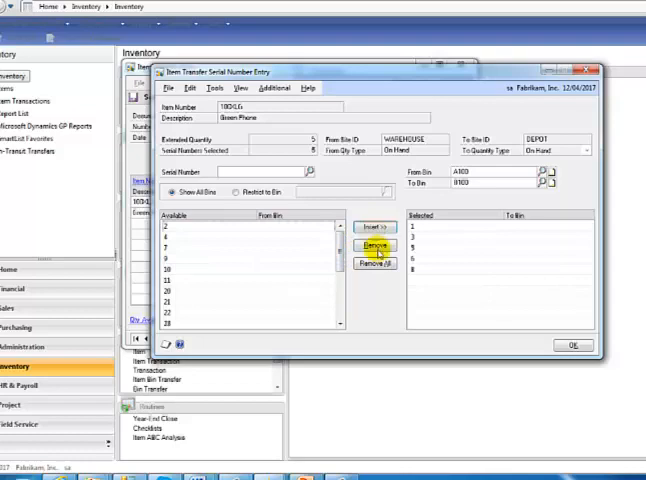
Step: Remove all serials, reselect and insert them again, and accept the serial numbers
{"action": "left_click", "coordinate": [374, 264]}
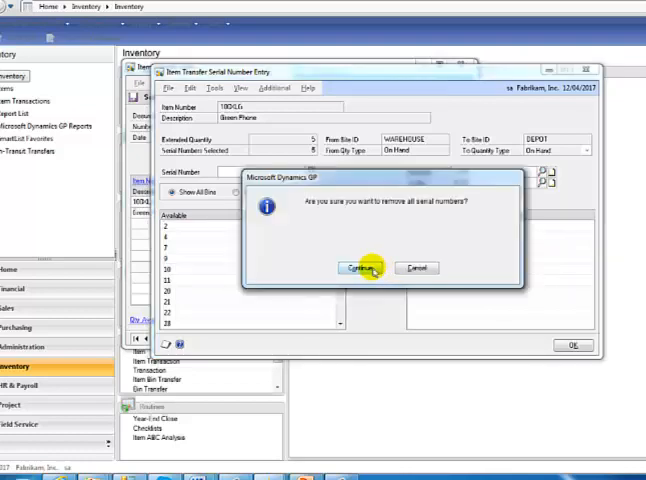
{"action": "left_click", "coordinate": [356, 268]}
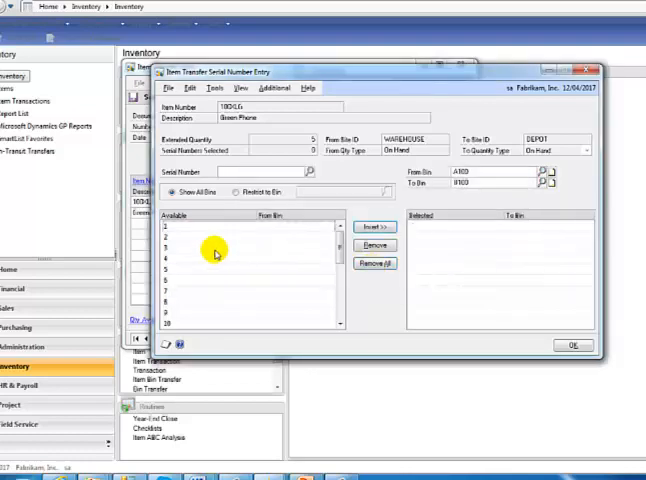
{"action": "left_click", "coordinate": [188, 240]}
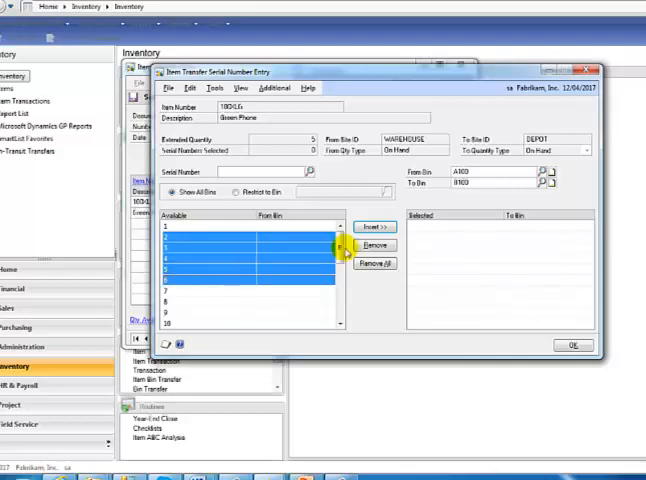
{"action": "left_click", "coordinate": [376, 226]}
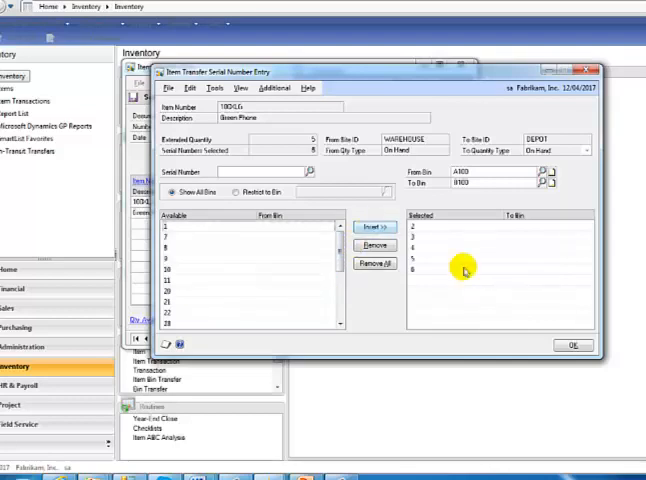
{"action": "left_click", "coordinate": [572, 344]}
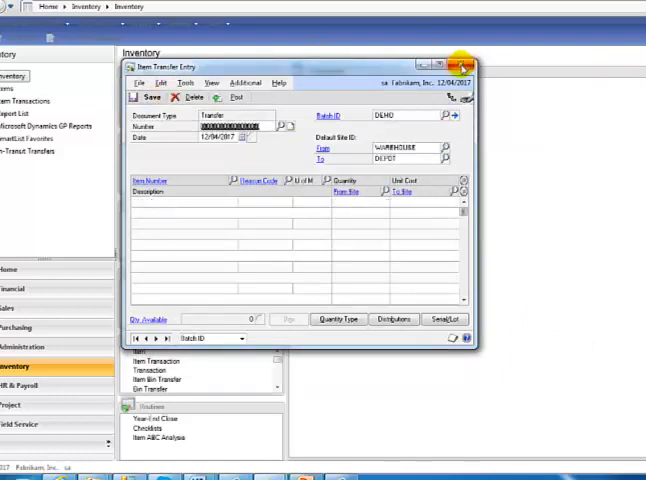
Step: Close the transfer, then review an existing document in Item Bin Transfer Inquiry and close it
{"action": "left_click", "coordinate": [464, 64]}
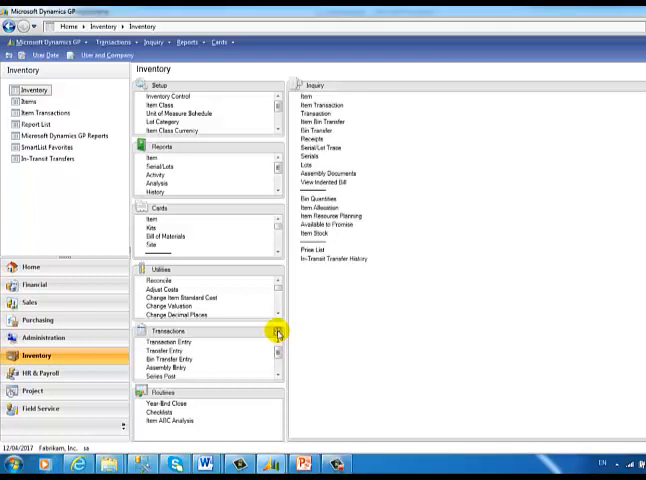
{"action": "mouse_move", "coordinate": [278, 334]}
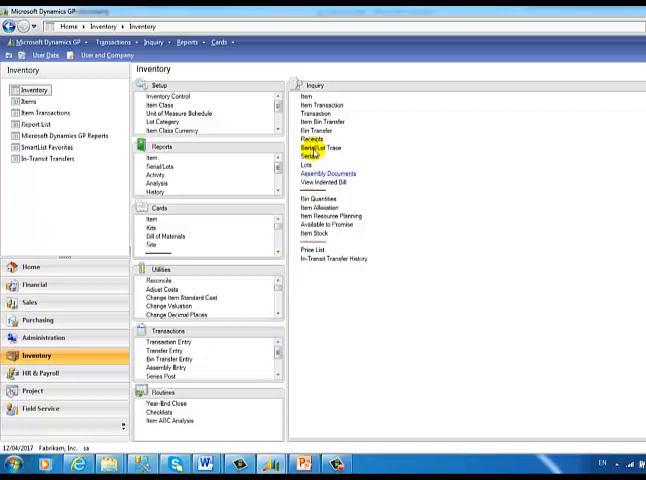
{"action": "mouse_move", "coordinate": [320, 122]}
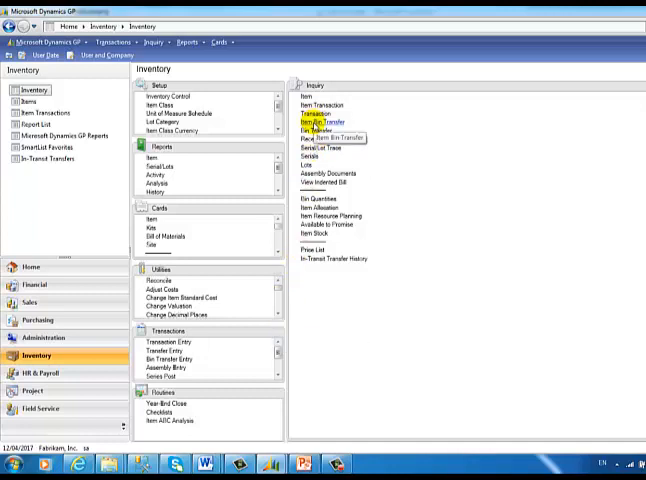
{"action": "left_click", "coordinate": [320, 130]}
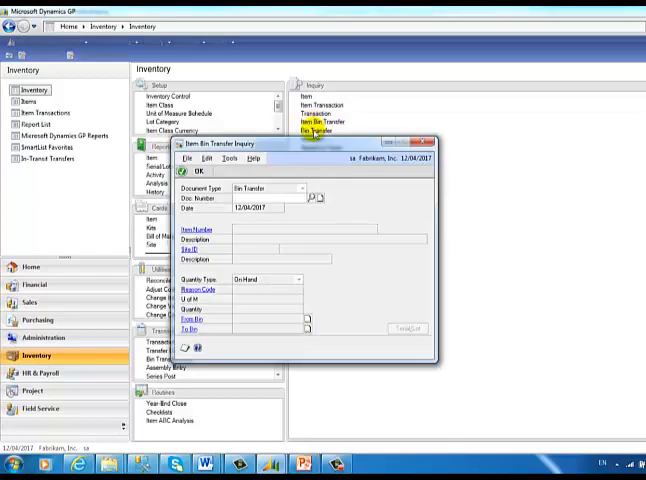
{"action": "left_click", "coordinate": [312, 196]}
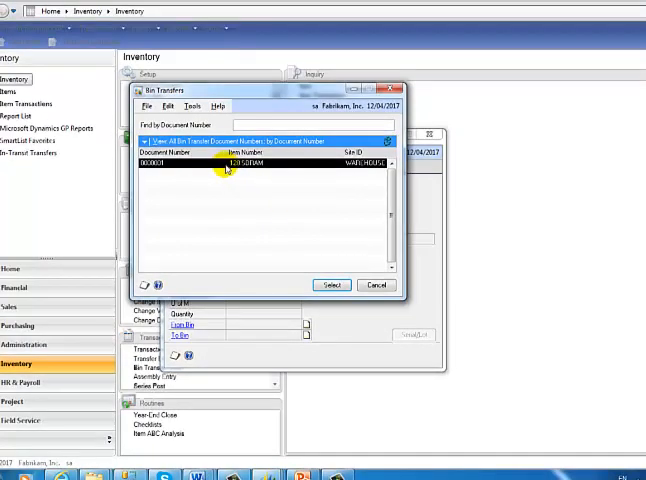
{"action": "left_click", "coordinate": [332, 284]}
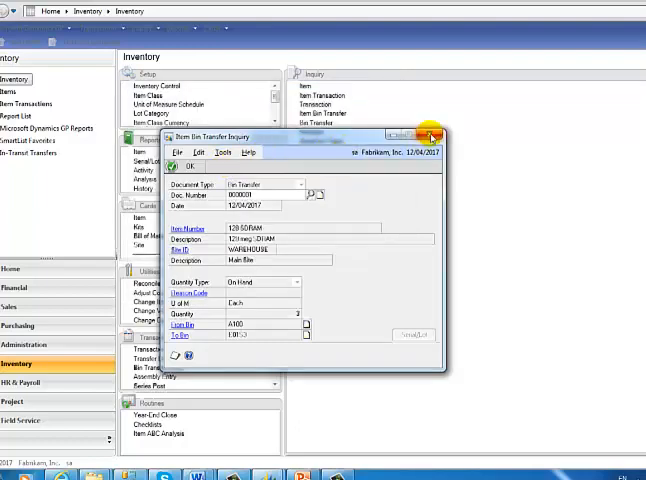
{"action": "left_click", "coordinate": [432, 136]}
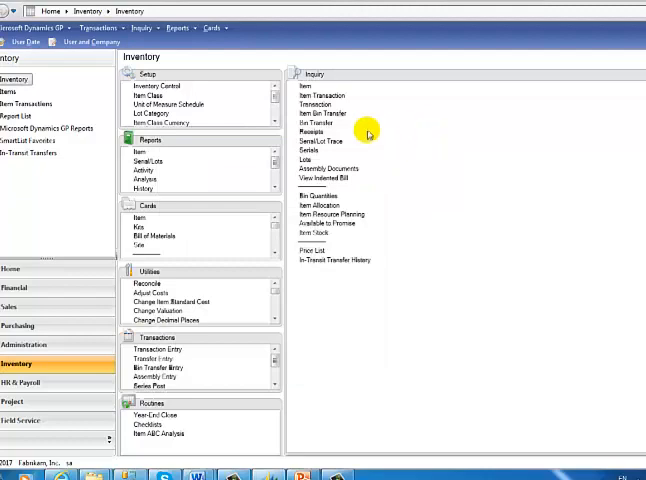
Step: List the WAREHOUSE site's bin transfers in the Bin Transfer Inquiry
{"action": "left_click", "coordinate": [316, 114]}
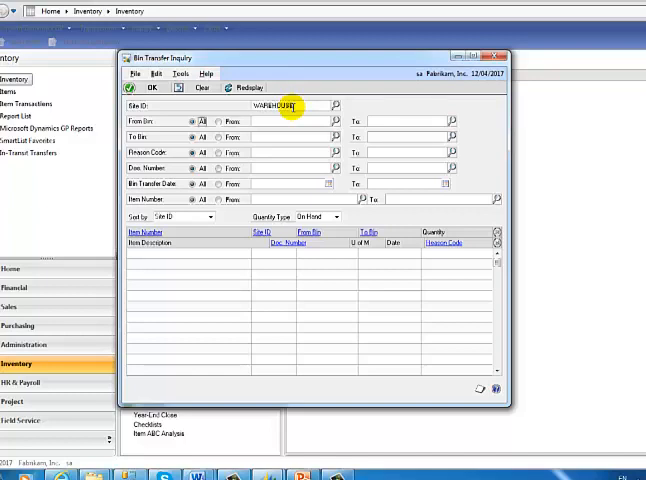
{"action": "left_click", "coordinate": [244, 88]}
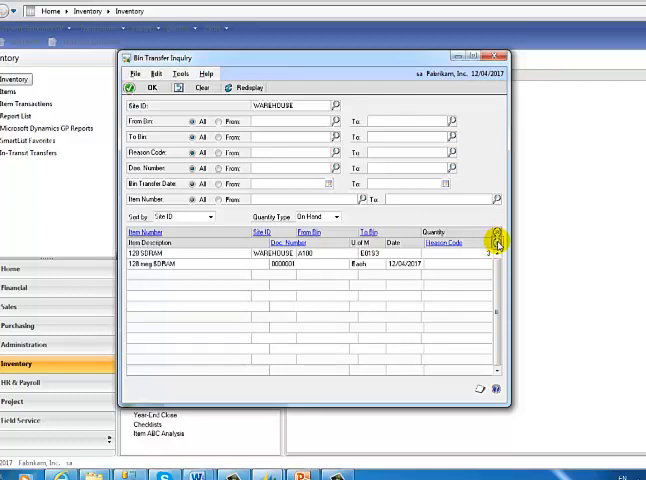
{"action": "mouse_move", "coordinate": [508, 72]}
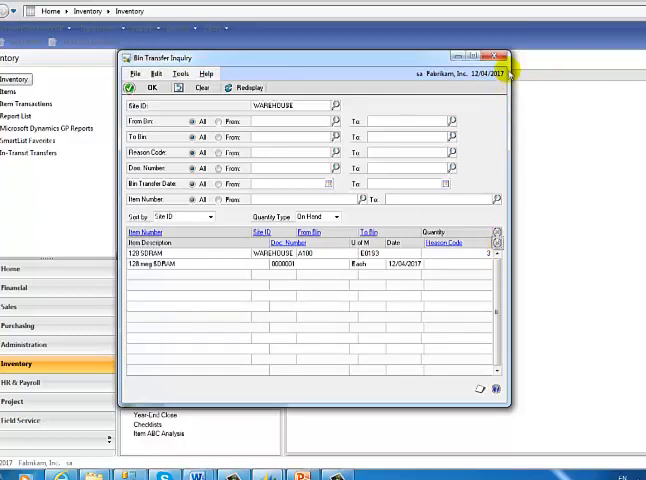